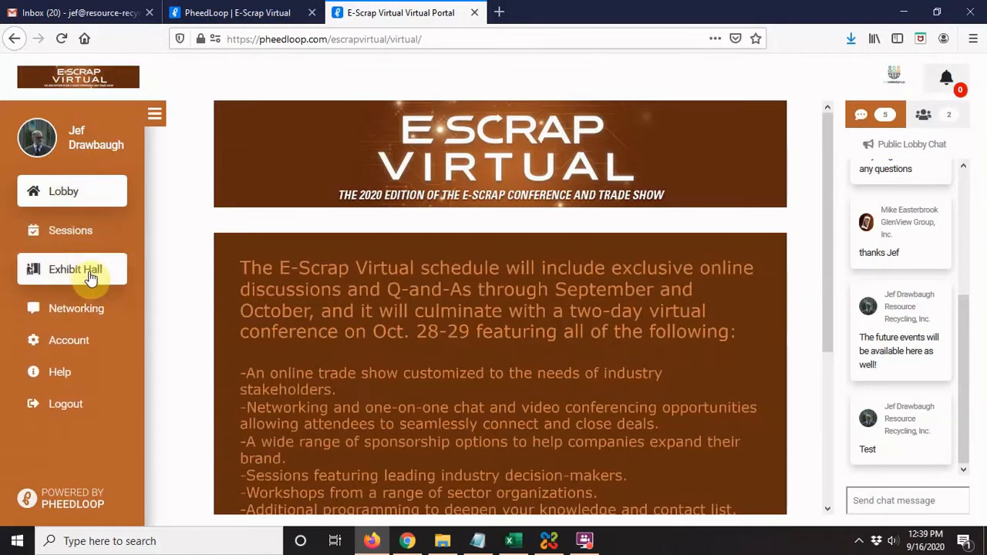
- Open the Exhibit Hall and collapse the side navigation to widen the page
{"action": "left_click", "coordinate": [74, 269]}
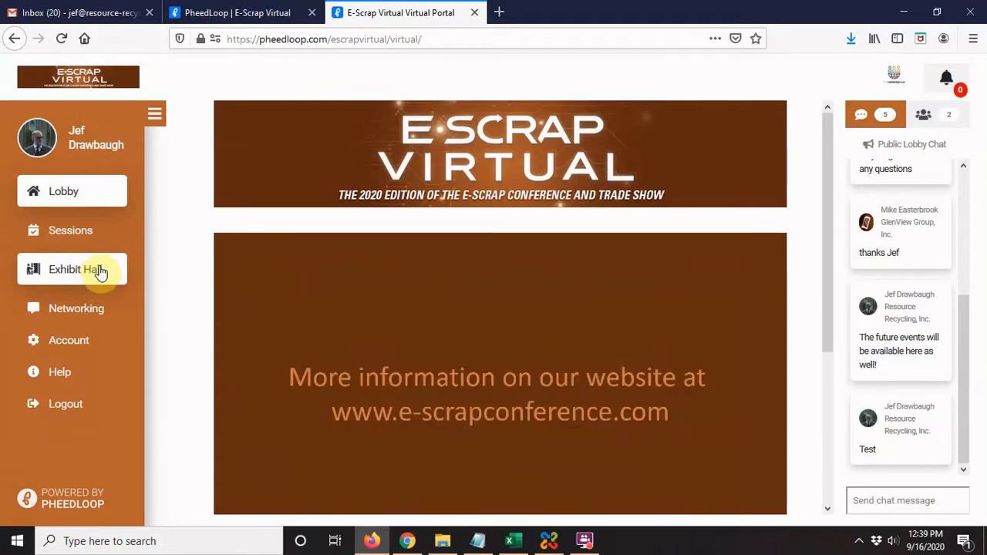
{"action": "left_click", "coordinate": [75, 269]}
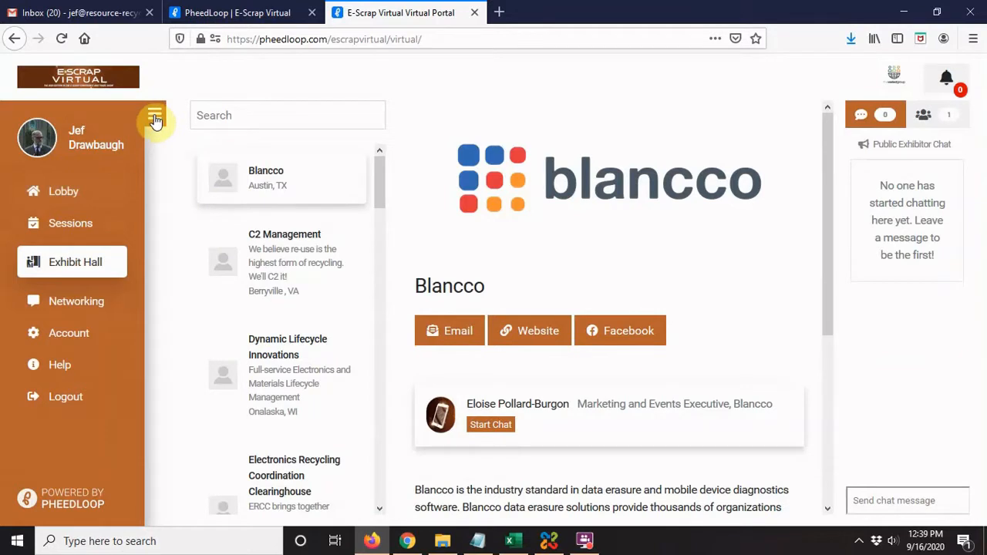
{"action": "left_click", "coordinate": [155, 115]}
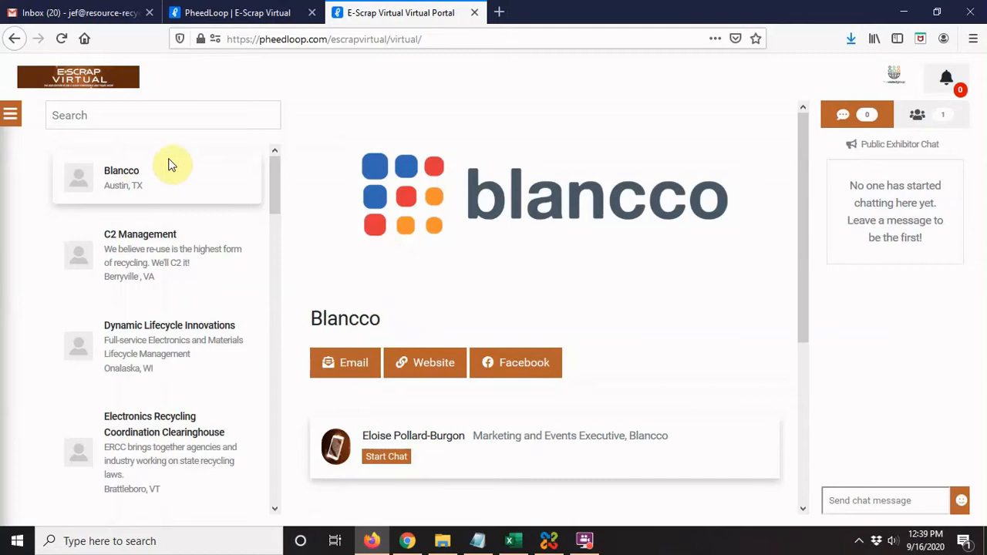
- Scroll the exhibitor list down to E-Scrap News
{"action": "scroll", "scroll_direction": "down", "scroll_amount": 3}
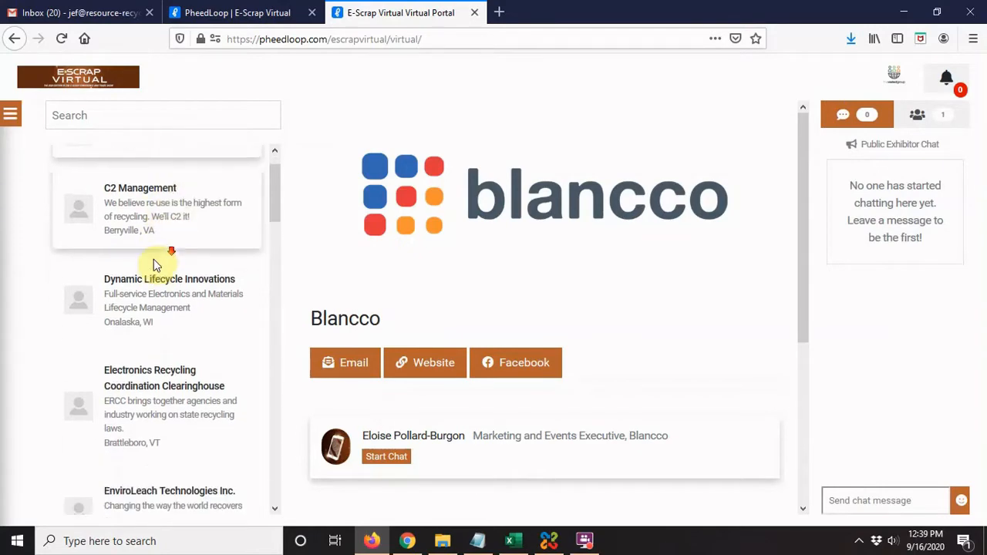
{"action": "scroll", "scroll_direction": "down", "scroll_amount": 3}
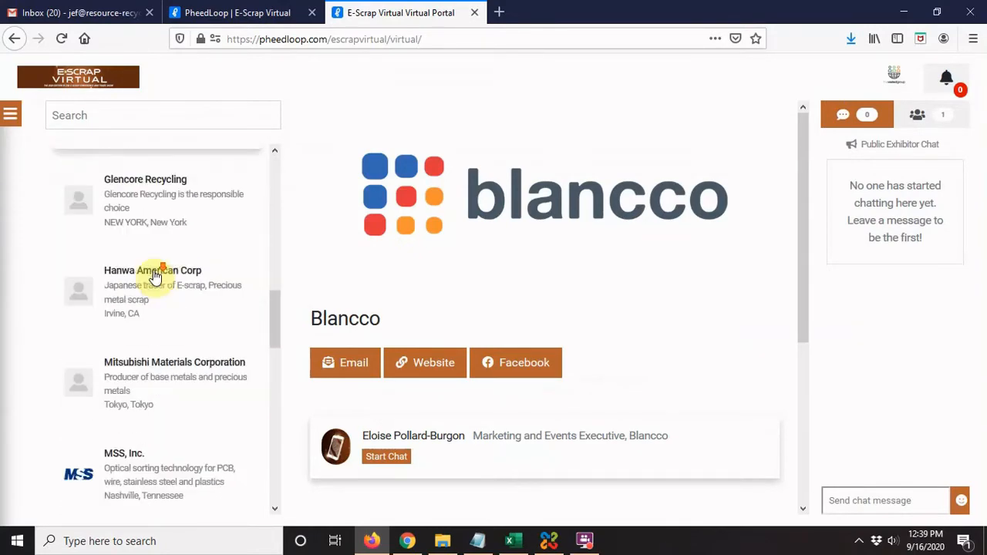
{"action": "scroll", "scroll_direction": "down", "scroll_amount": 3}
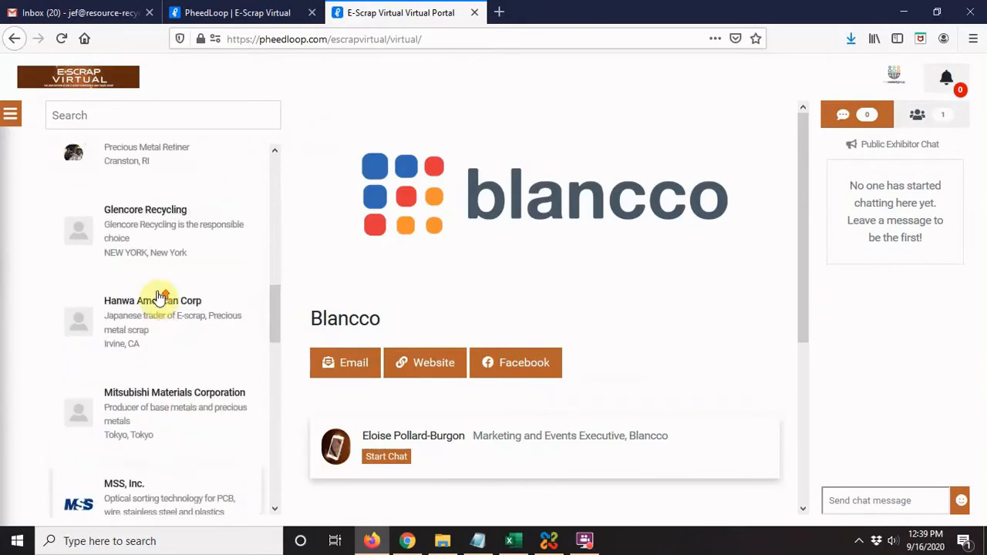
{"action": "scroll", "scroll_direction": "down", "scroll_amount": 3}
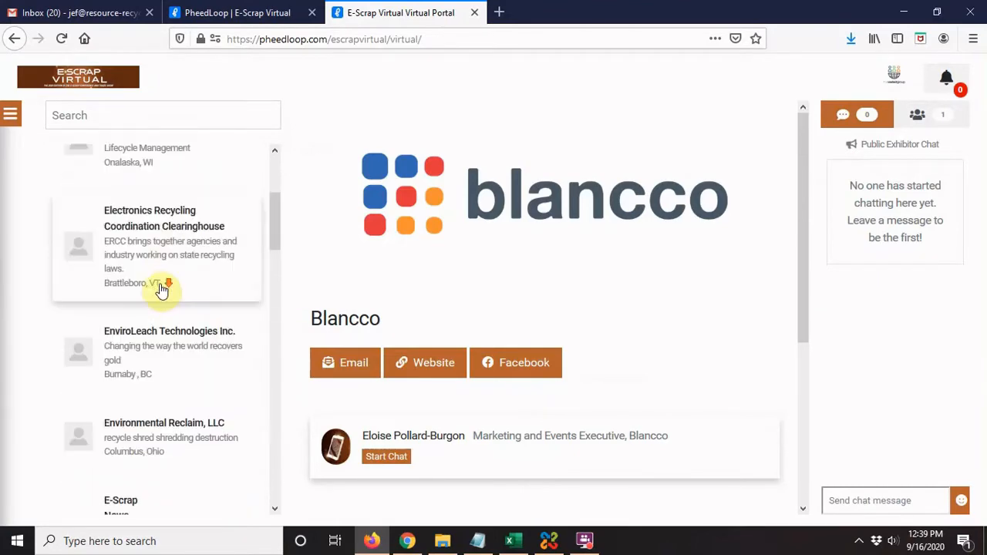
{"action": "scroll", "scroll_direction": "down", "scroll_amount": 3}
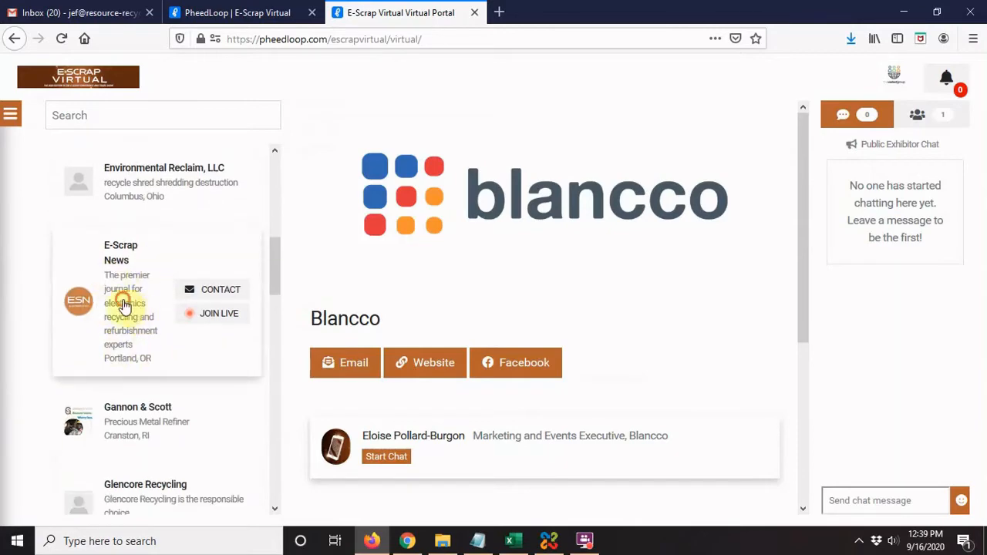
- Open the E-Scrap News booth, view its attendees, then return to its public chat
{"action": "left_click", "coordinate": [121, 252]}
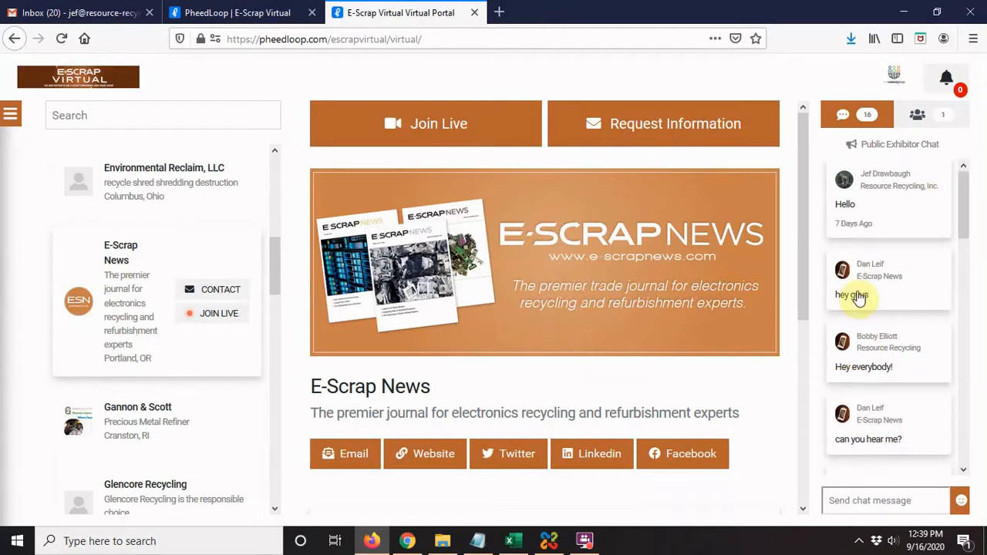
{"action": "scroll", "scroll_direction": "down", "scroll_amount": 3}
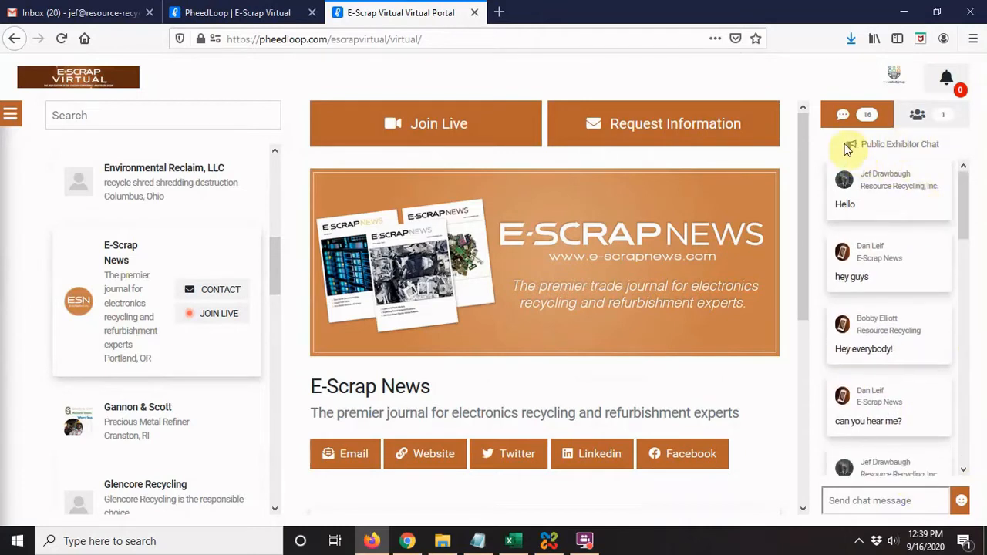
{"action": "mouse_move", "coordinate": [980, 170]}
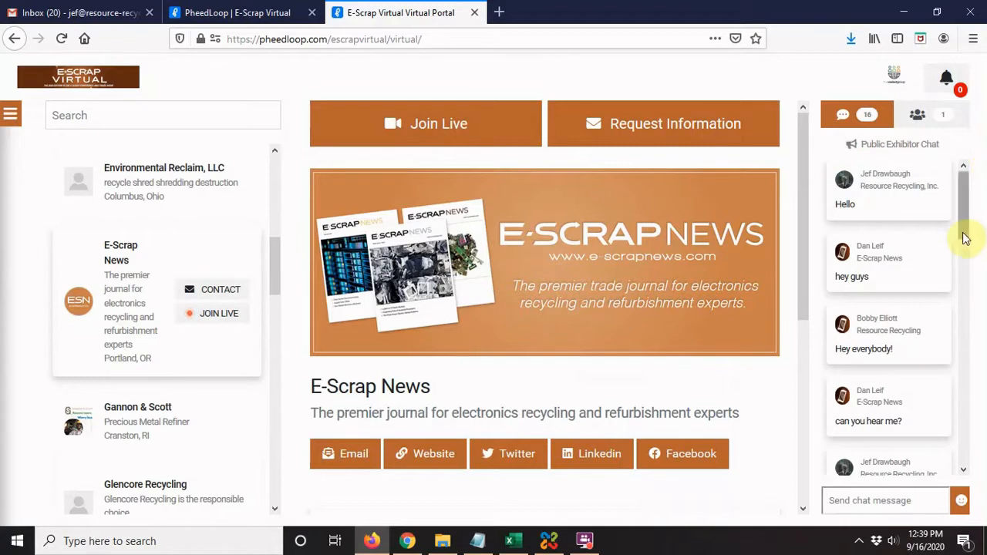
{"action": "mouse_move", "coordinate": [951, 251]}
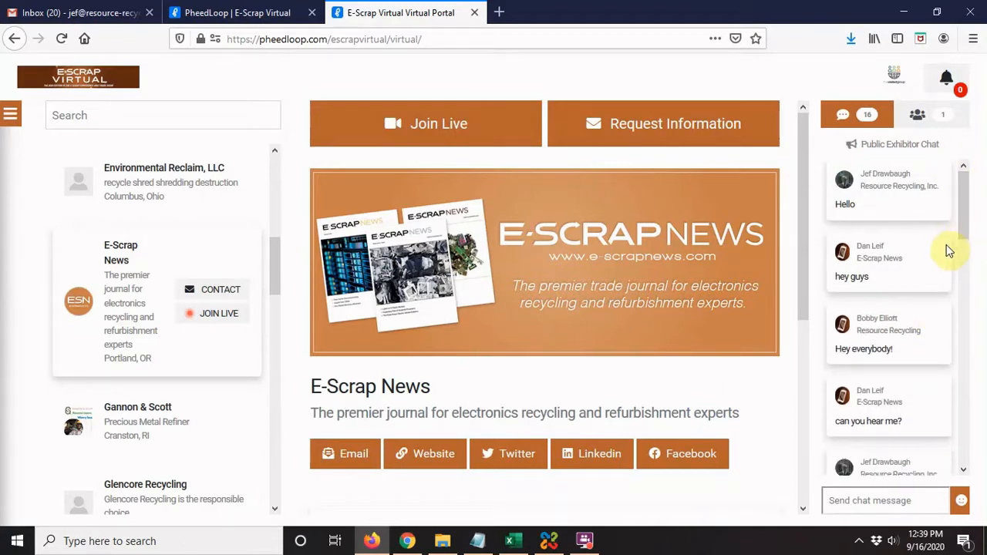
{"action": "left_click", "coordinate": [918, 114]}
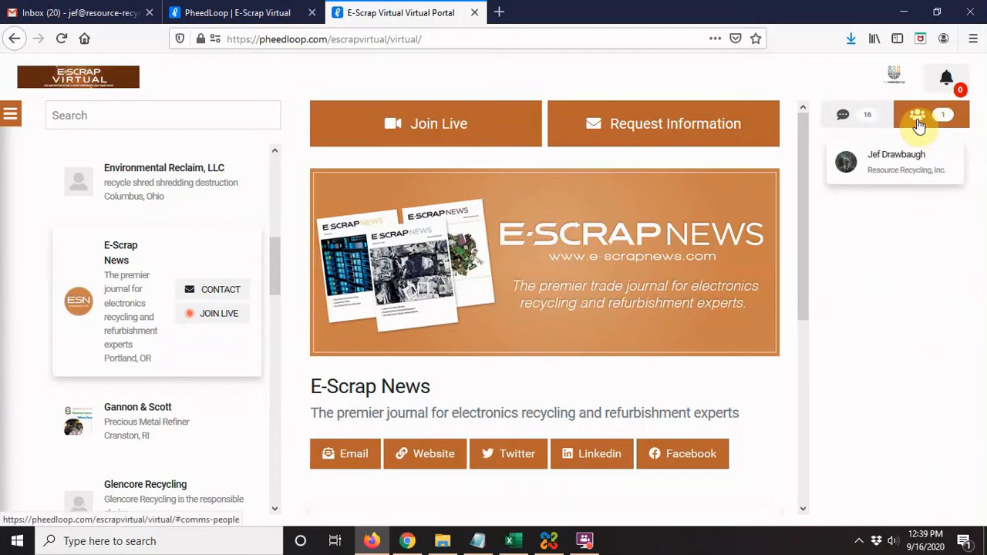
{"action": "left_click", "coordinate": [842, 115]}
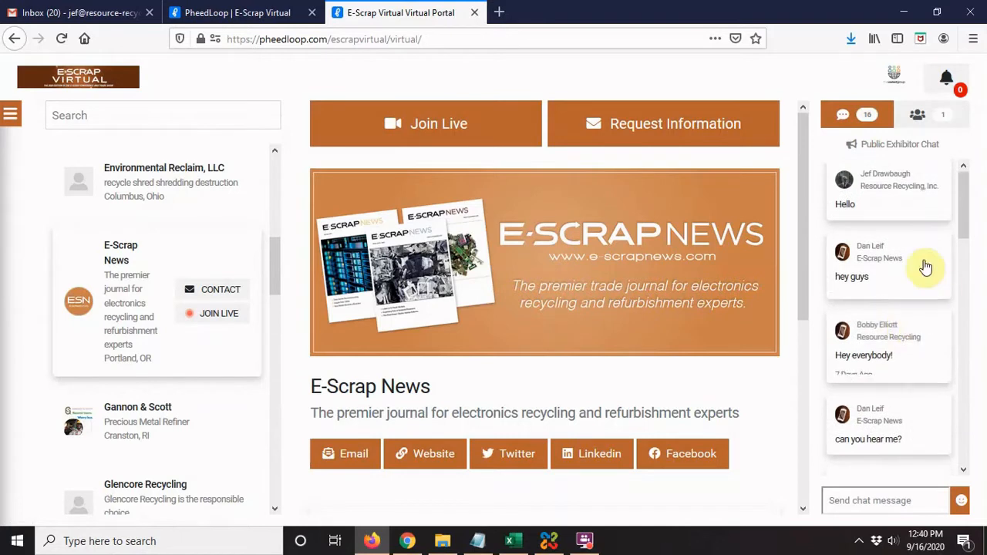
{"action": "scroll", "scroll_direction": "down", "scroll_amount": 3}
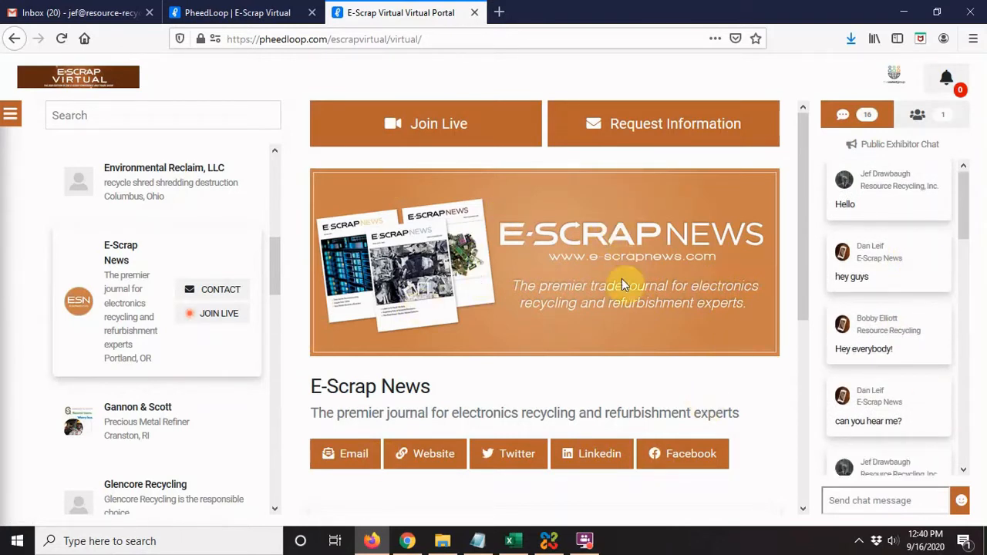
{"action": "mouse_move", "coordinate": [604, 267]}
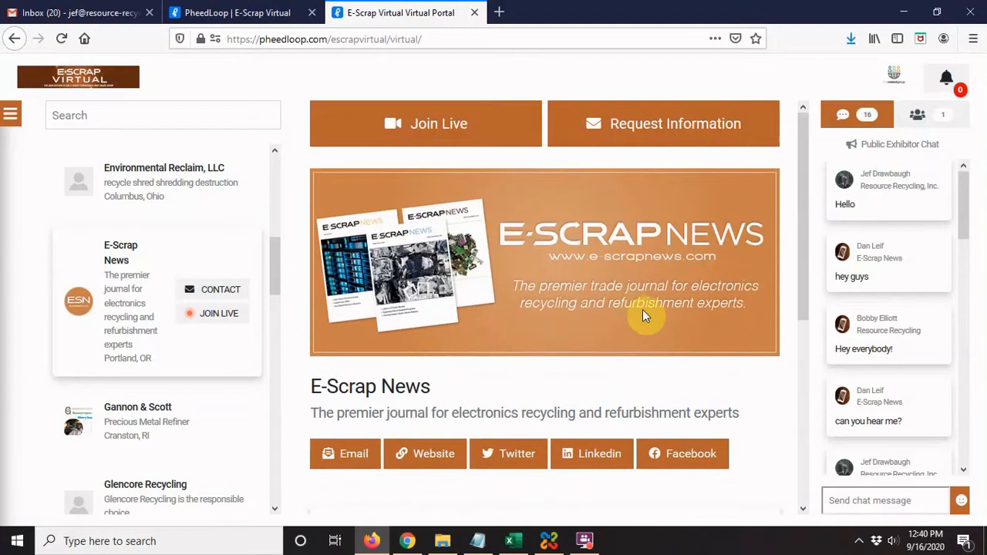
{"action": "mouse_move", "coordinate": [575, 323]}
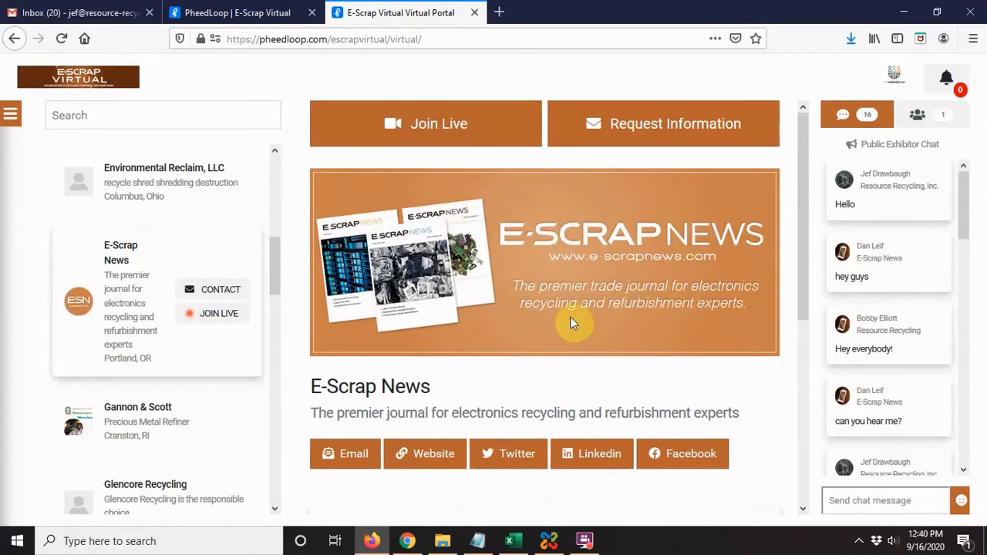
- Scroll down the E-Scrap News booth page to its staff list and company description
{"action": "scroll", "scroll_direction": "down", "scroll_amount": 3}
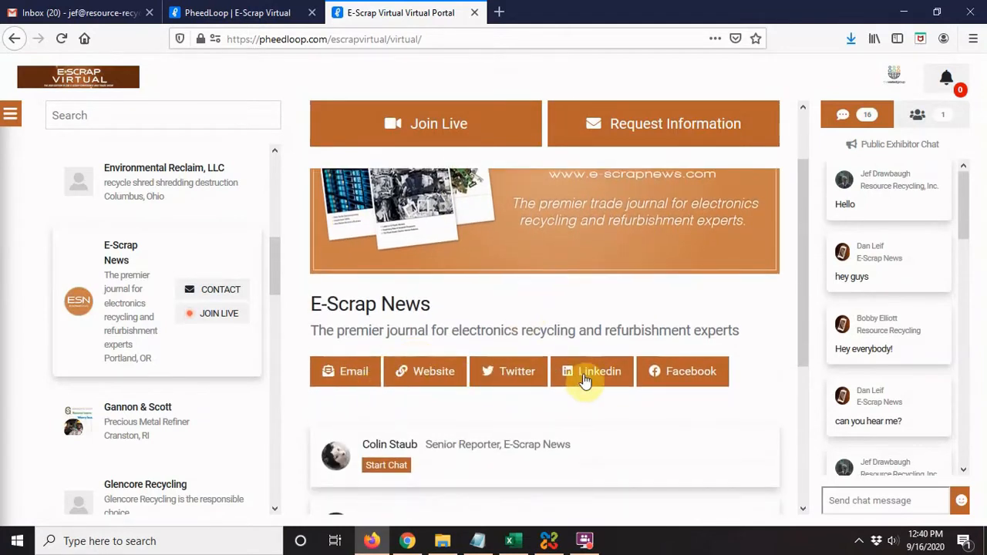
{"action": "scroll", "scroll_direction": "down", "scroll_amount": 3}
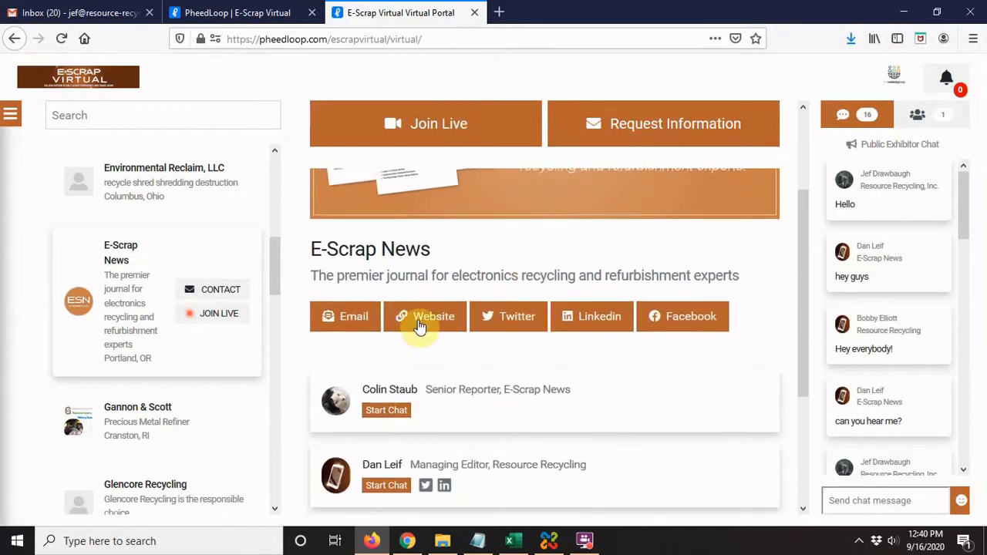
{"action": "scroll", "scroll_direction": "down", "scroll_amount": 3}
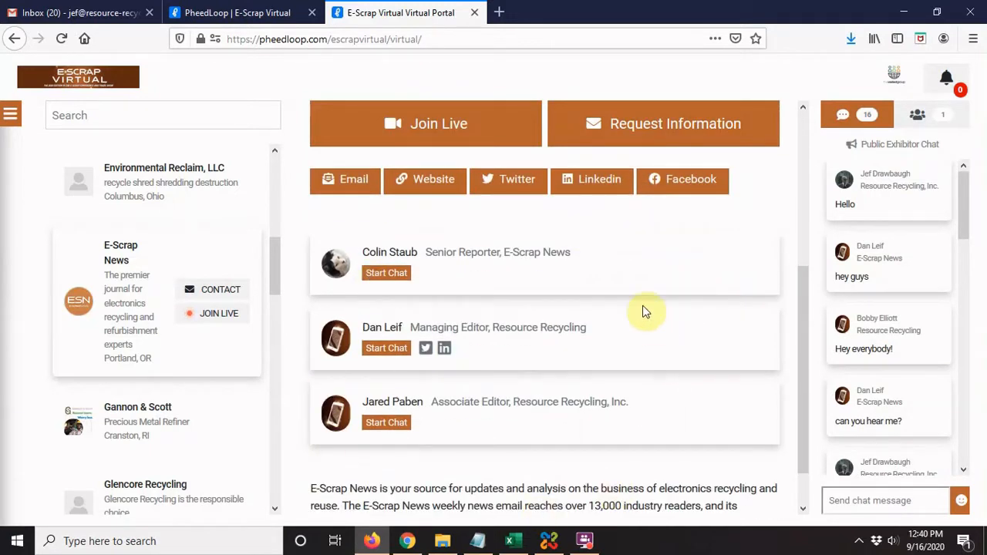
{"action": "mouse_move", "coordinate": [471, 255]}
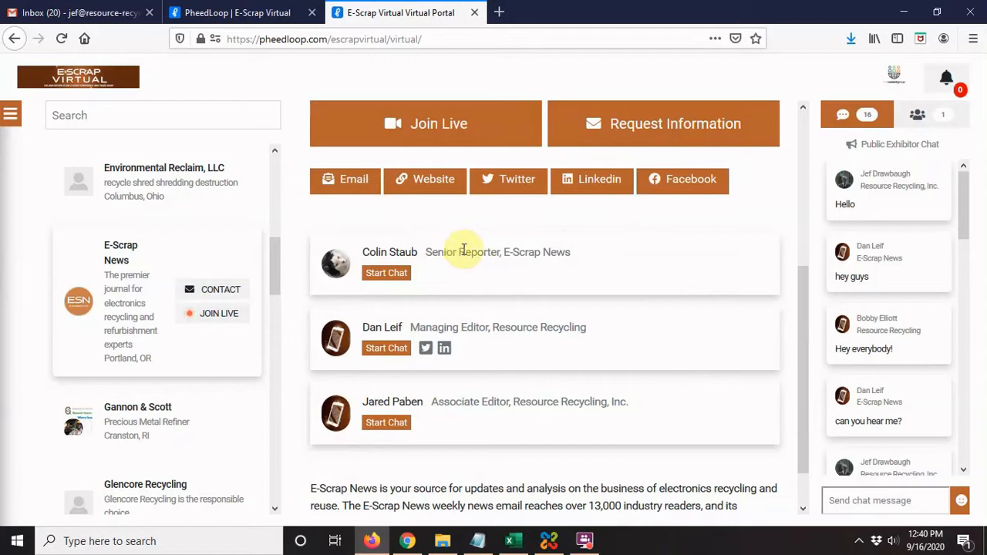
{"action": "mouse_move", "coordinate": [582, 288]}
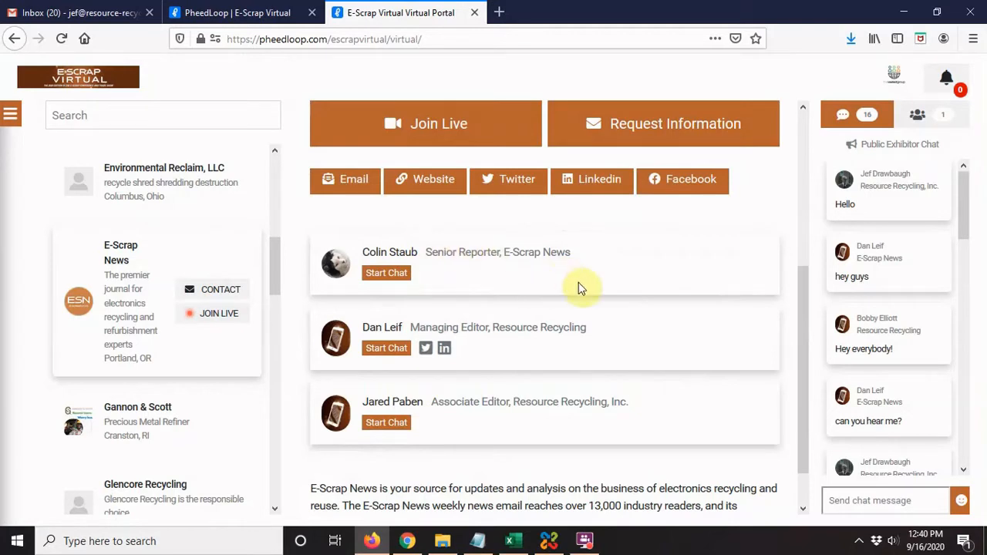
{"action": "scroll", "scroll_direction": "down", "scroll_amount": 3}
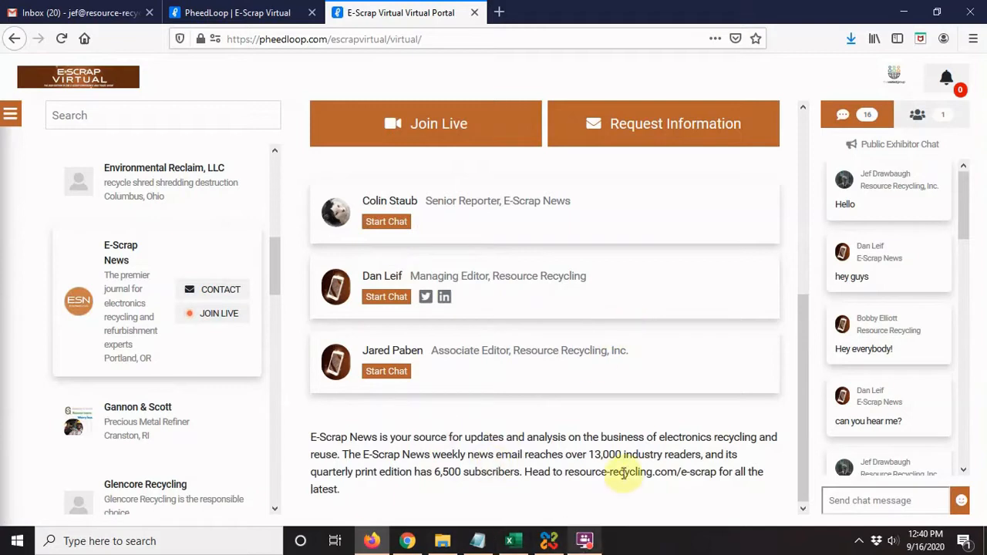
{"action": "mouse_move", "coordinate": [459, 433]}
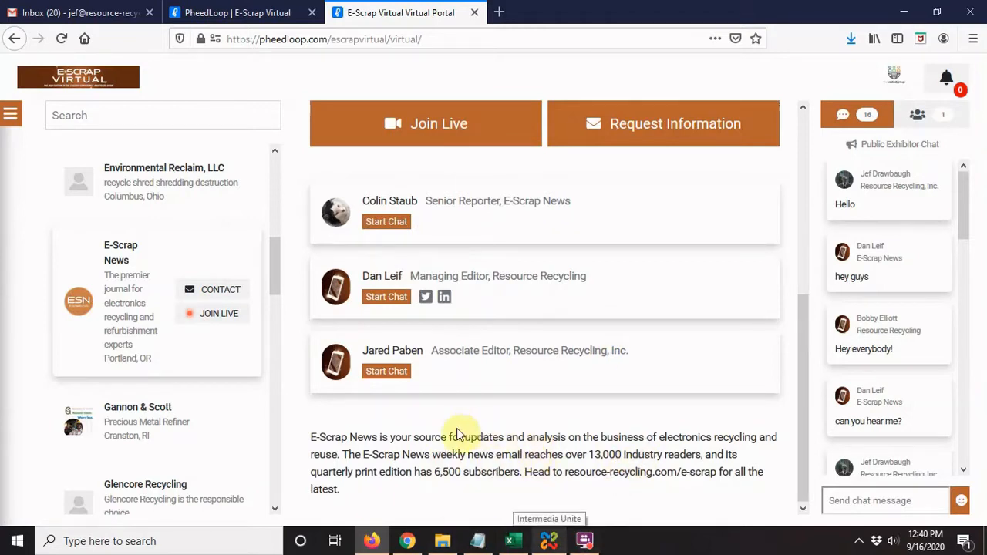
{"action": "mouse_move", "coordinate": [535, 430]}
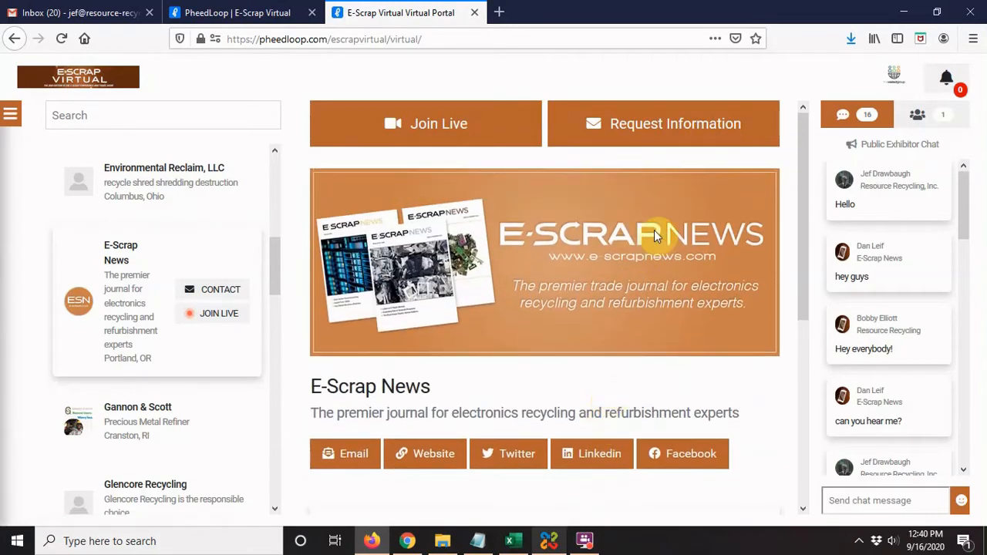
{"action": "mouse_move", "coordinate": [667, 132]}
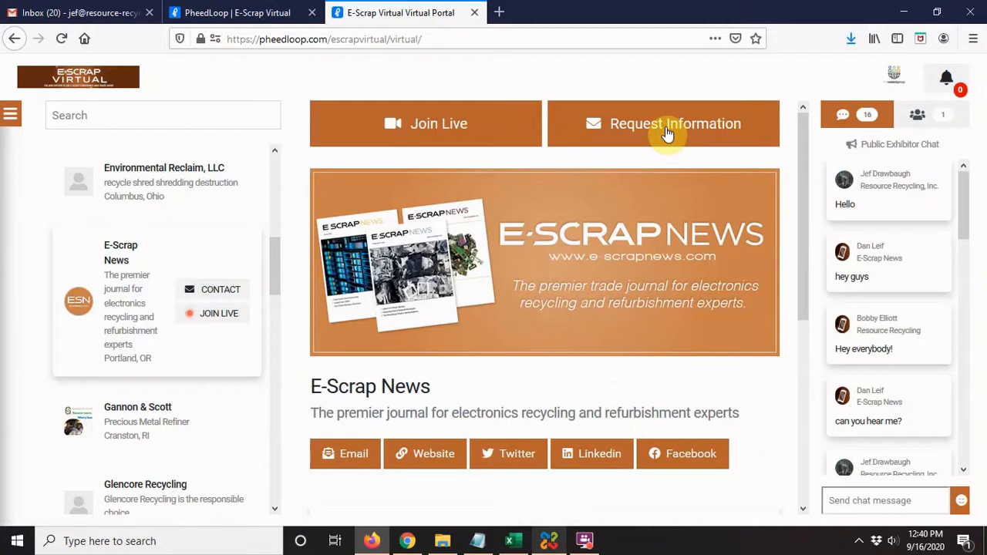
{"action": "left_click", "coordinate": [663, 123]}
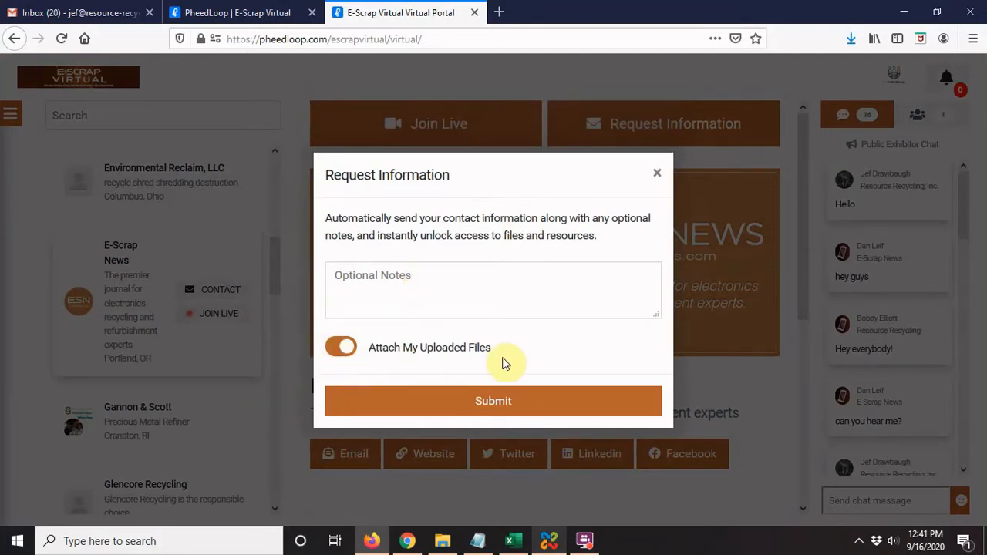
{"action": "mouse_move", "coordinate": [502, 354]}
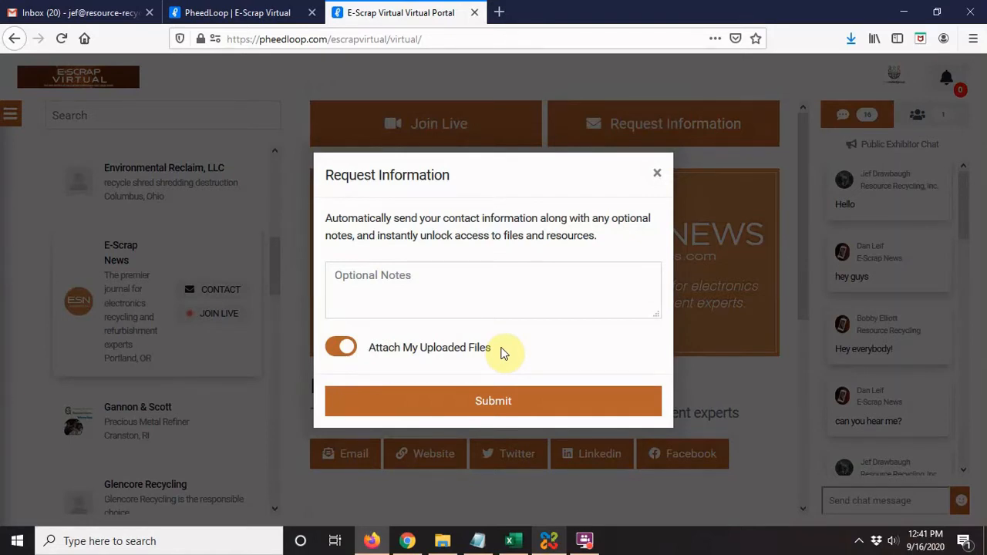
{"action": "mouse_move", "coordinate": [622, 340]}
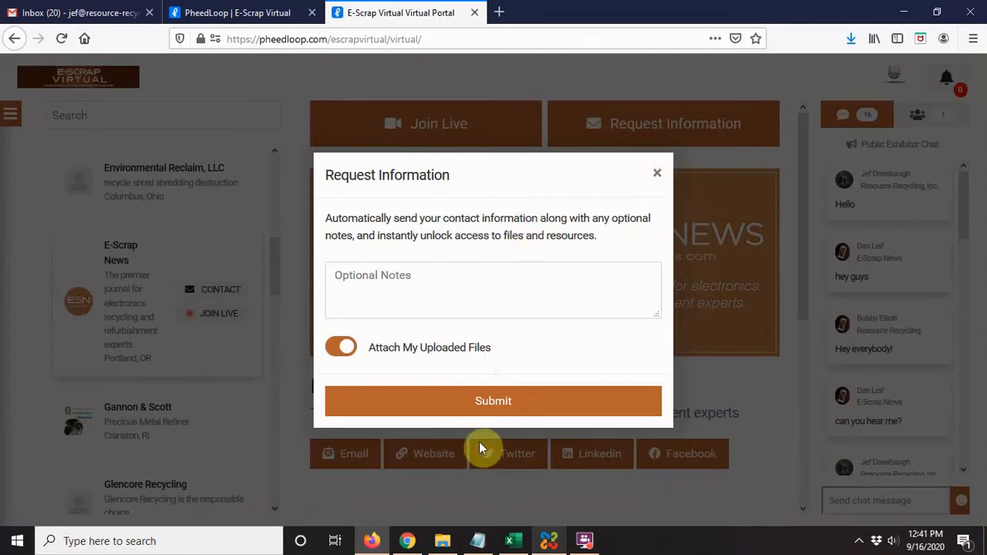
{"action": "mouse_move", "coordinate": [658, 175]}
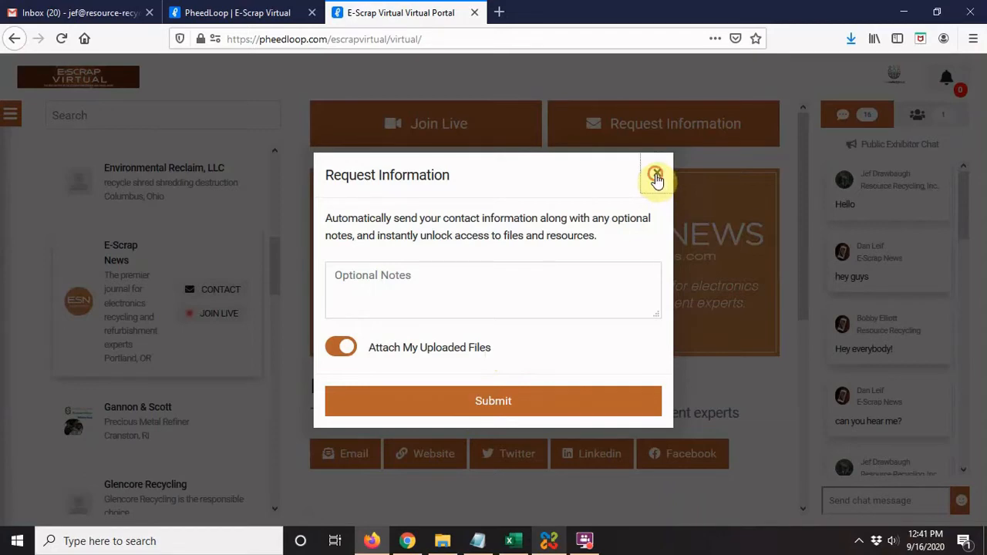
{"action": "left_click", "coordinate": [656, 175]}
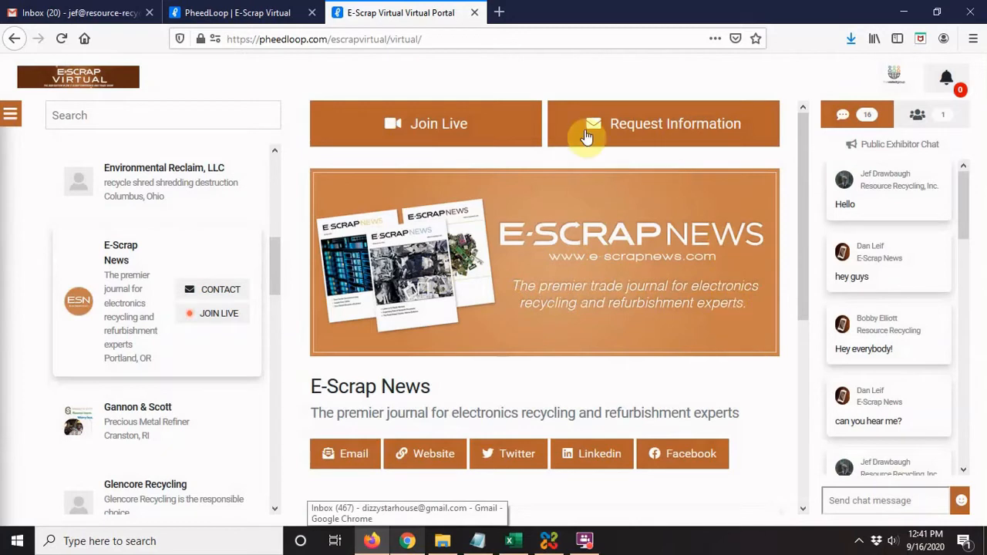
{"action": "mouse_move", "coordinate": [439, 123]}
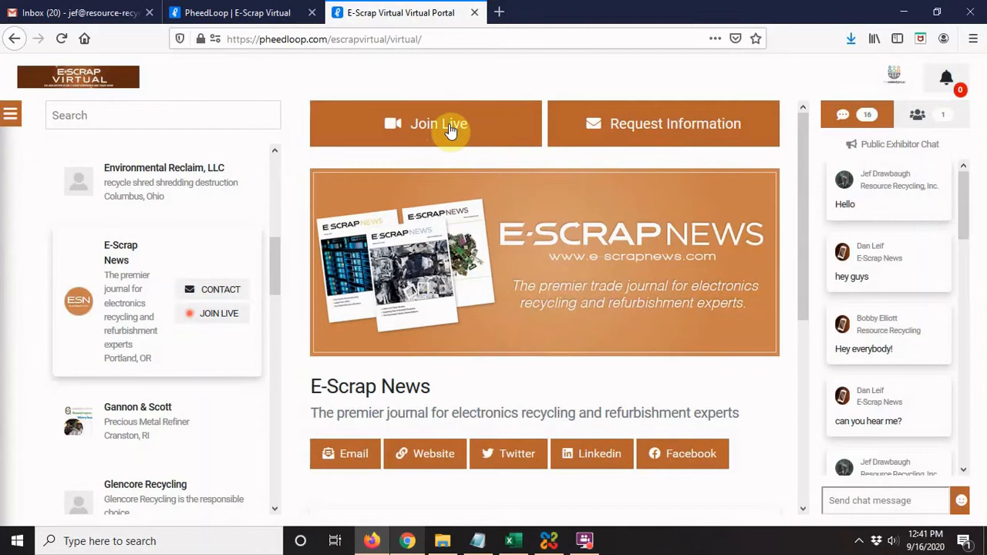
{"action": "mouse_move", "coordinate": [444, 127]}
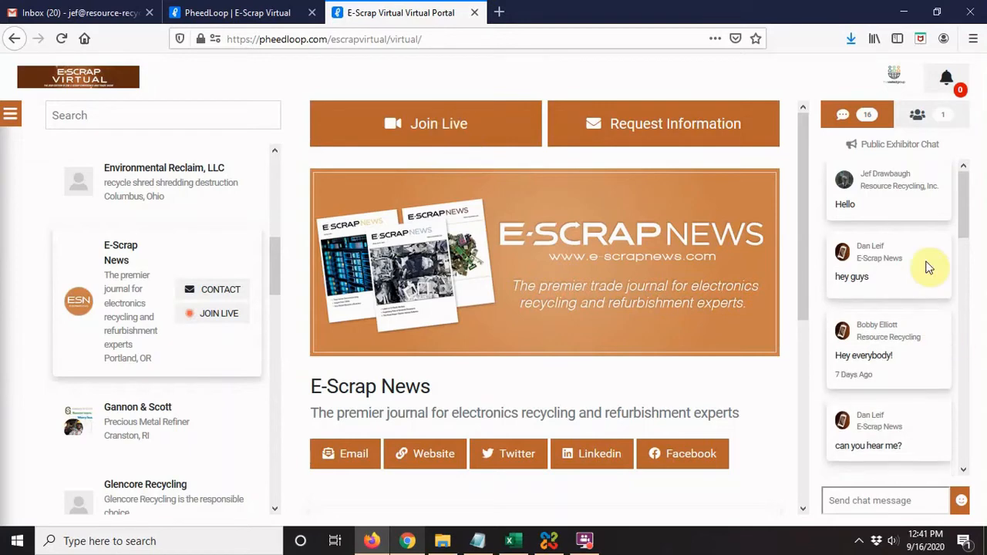
- Scroll the E-Scrap News booth page while the live session loads
{"action": "scroll", "scroll_direction": "down", "scroll_amount": 3}
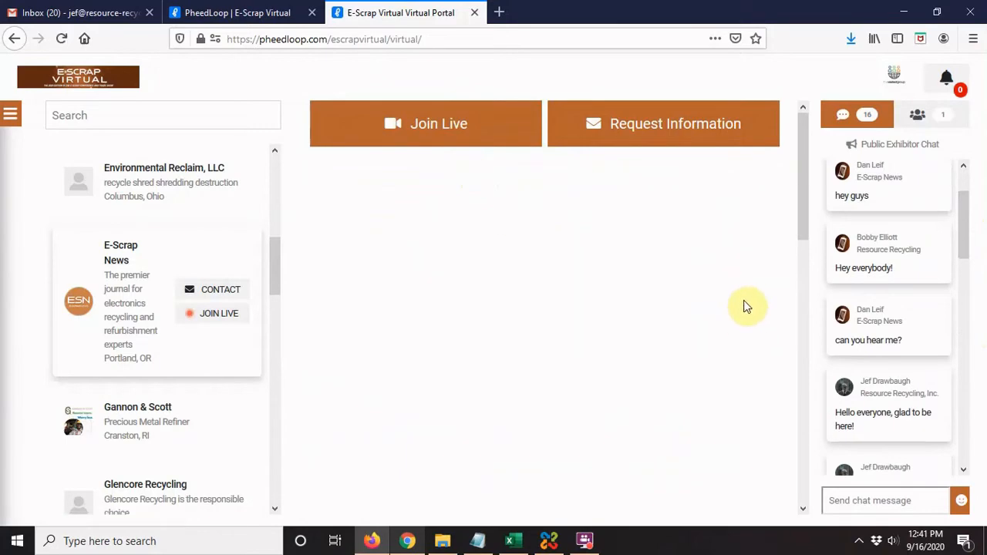
- Join the E-Scrap News live booth meeting and turn on the webcam video
{"action": "left_click", "coordinate": [425, 124]}
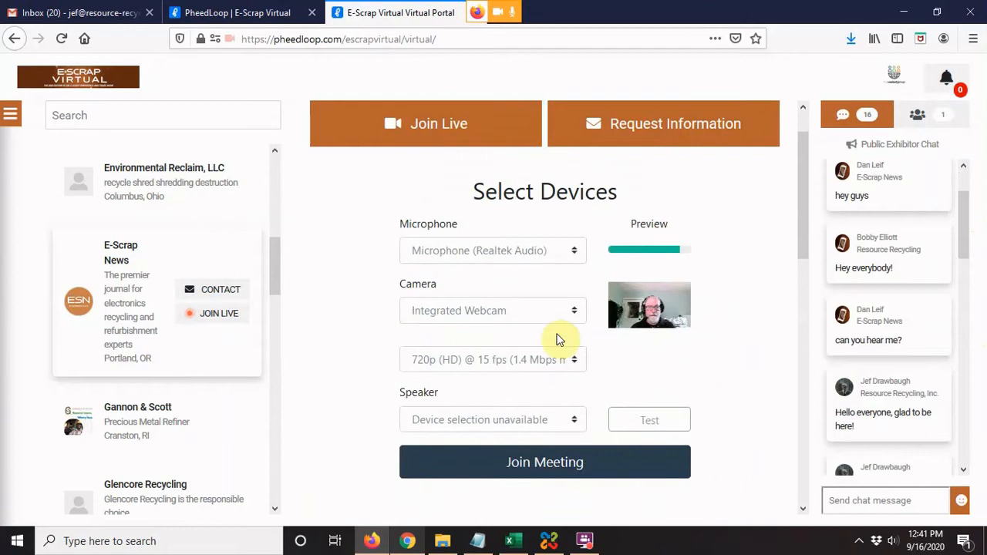
{"action": "scroll", "scroll_direction": "down", "scroll_amount": 3}
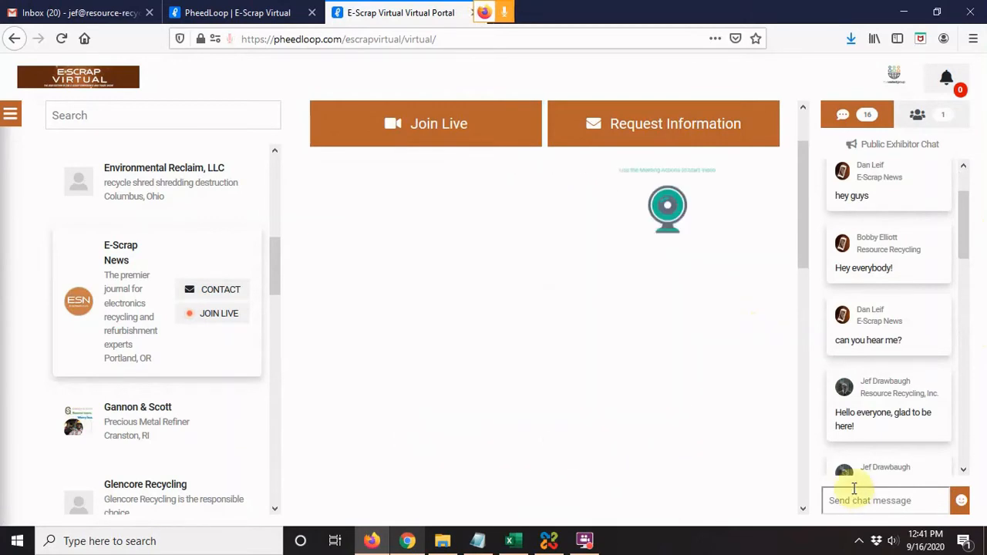
{"action": "mouse_move", "coordinate": [694, 363]}
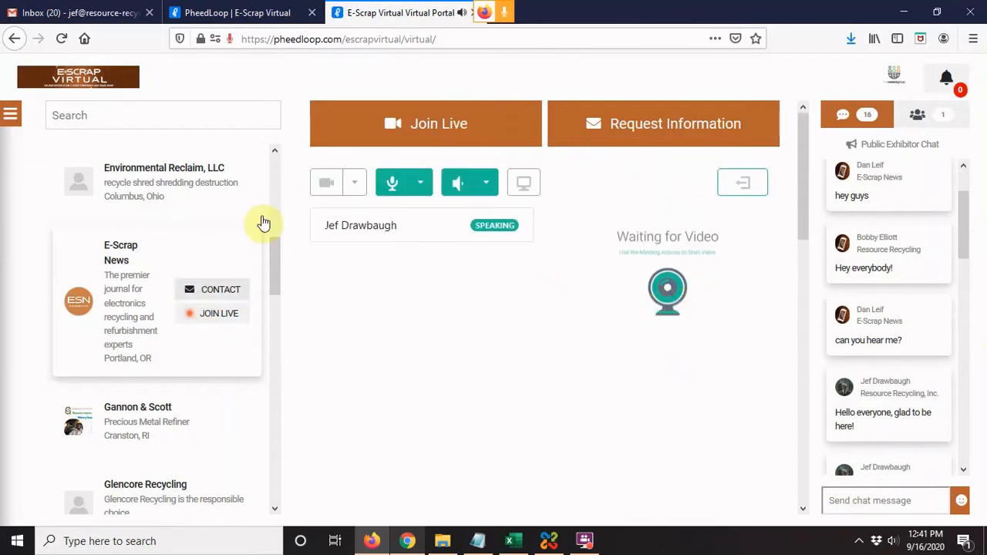
{"action": "mouse_move", "coordinate": [326, 183]}
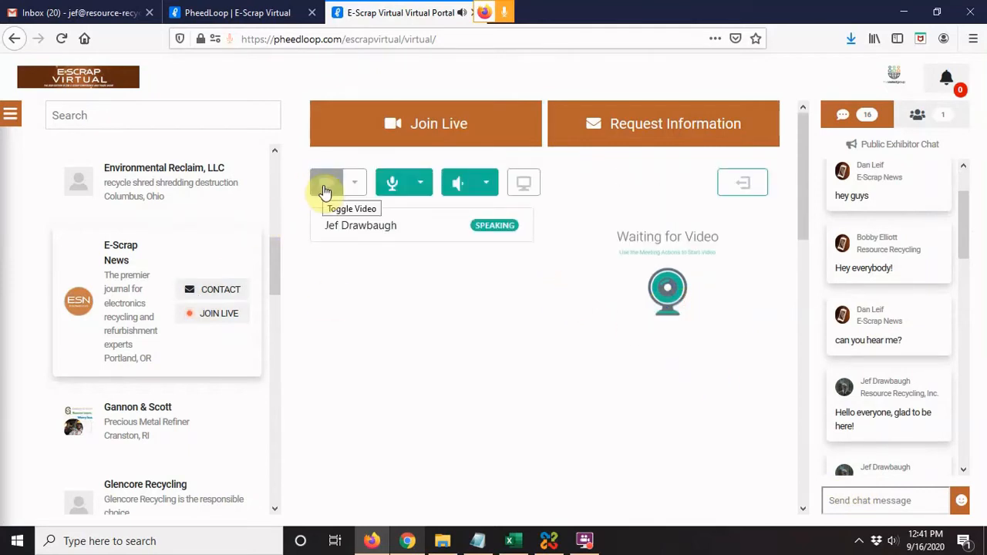
{"action": "left_click", "coordinate": [326, 183]}
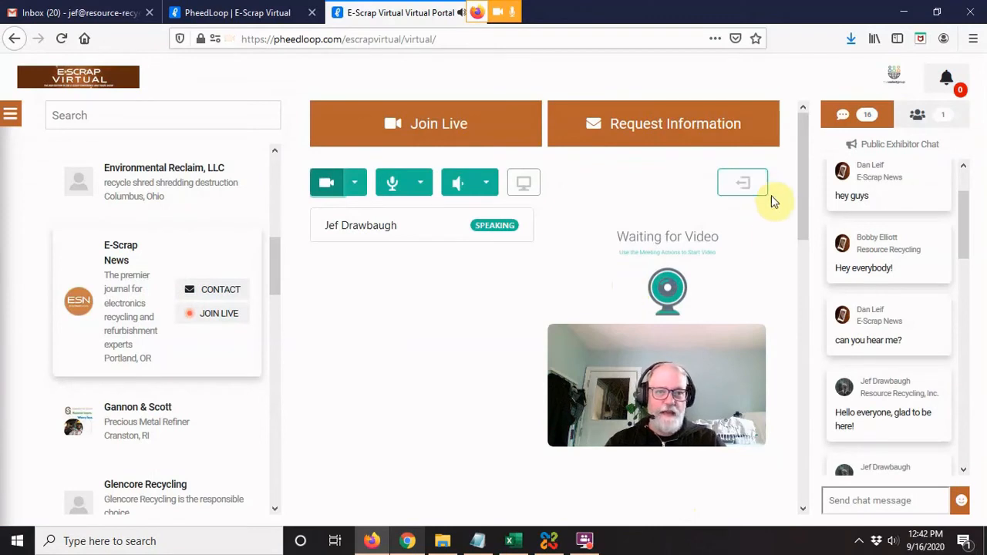
- Leave the live meeting and open Blancco's booth from the exhibitor list
{"action": "left_click", "coordinate": [743, 182]}
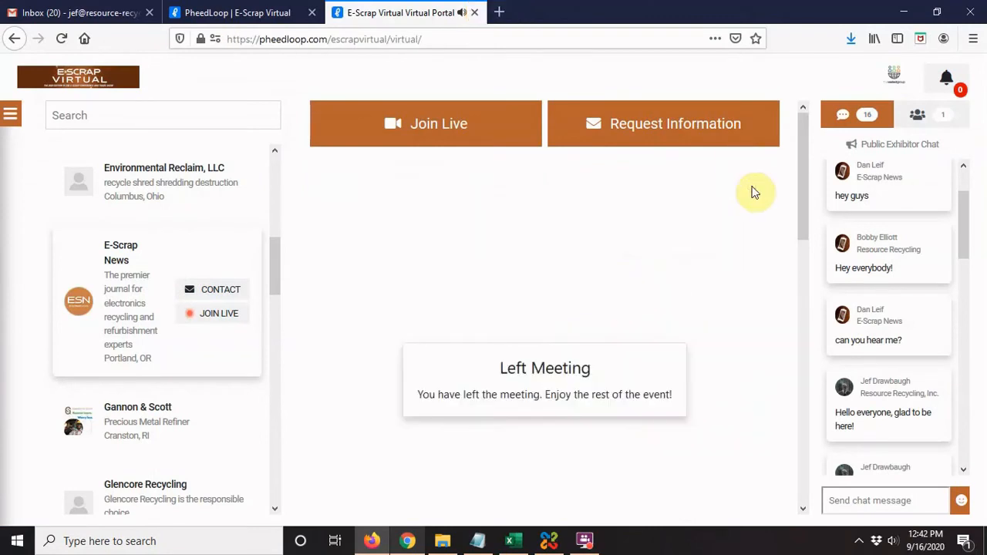
{"action": "mouse_move", "coordinate": [630, 295]}
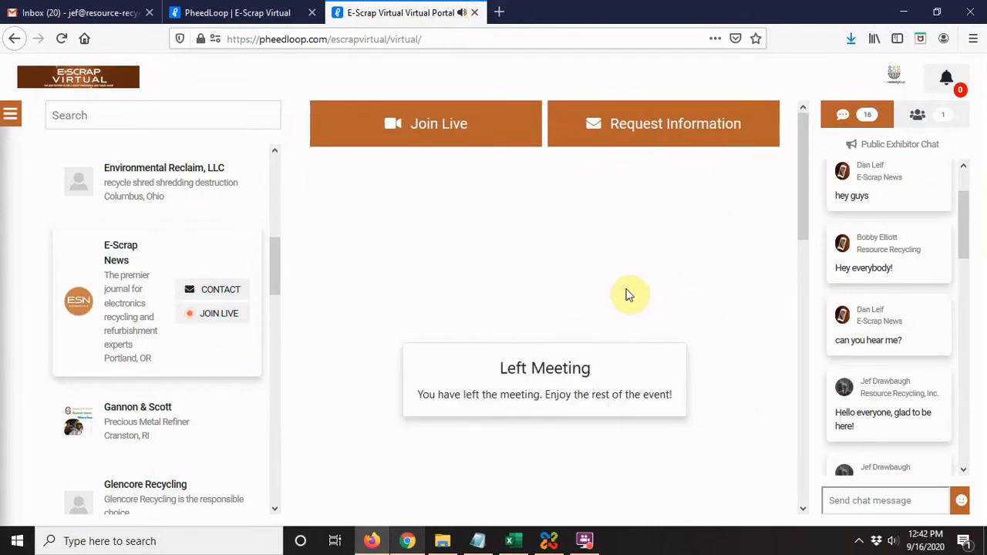
{"action": "scroll", "scroll_direction": "down", "scroll_amount": 3}
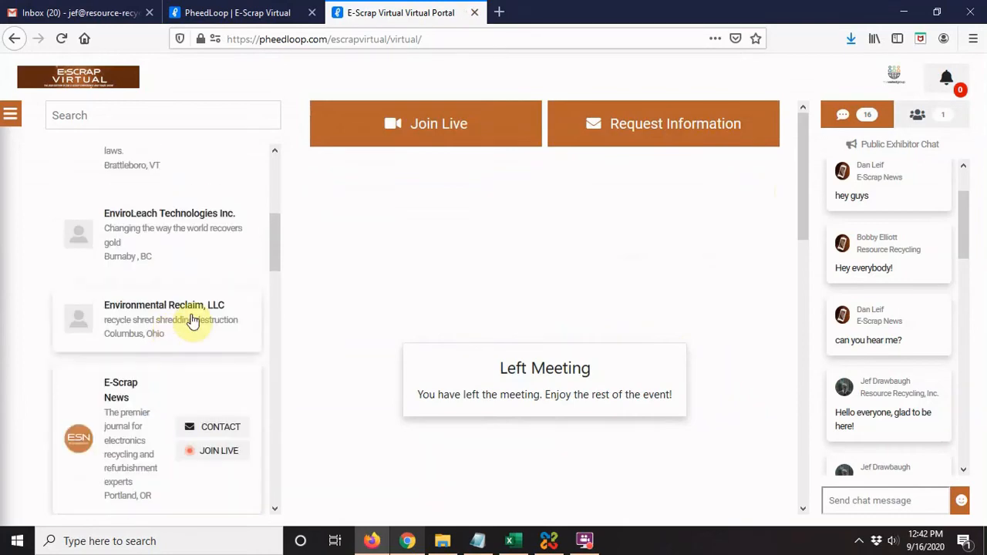
{"action": "scroll", "scroll_direction": "down", "scroll_amount": 3}
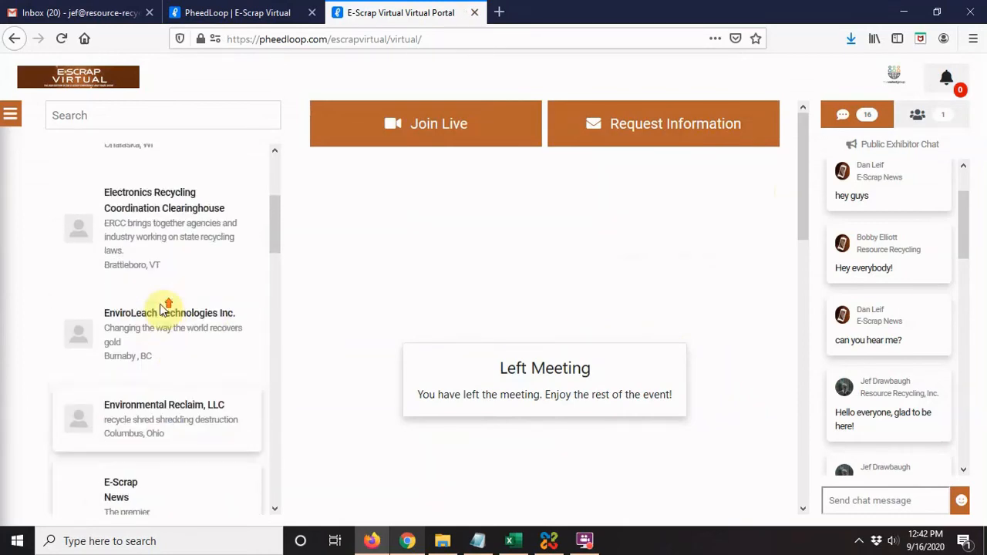
{"action": "scroll", "scroll_direction": "down", "scroll_amount": 3}
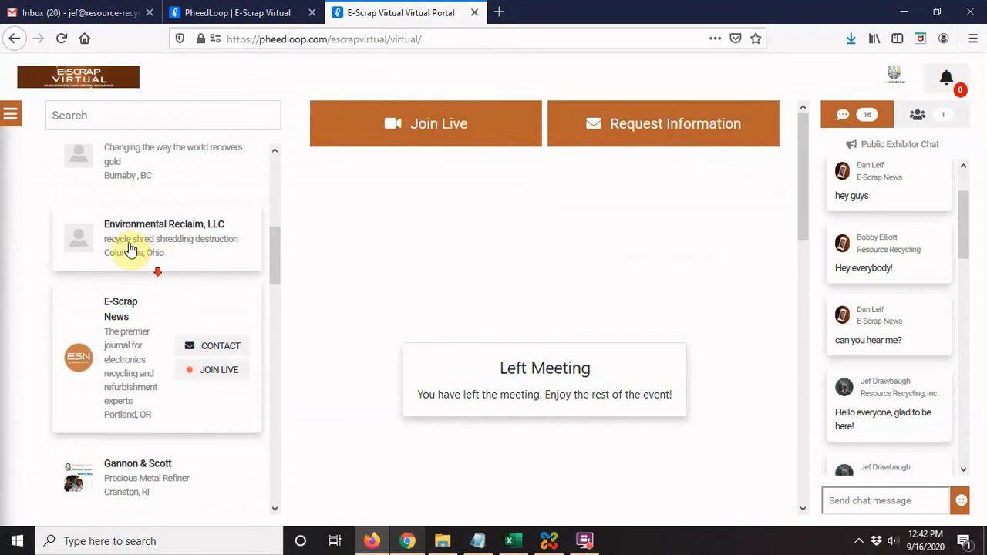
{"action": "scroll", "scroll_direction": "down", "scroll_amount": 3}
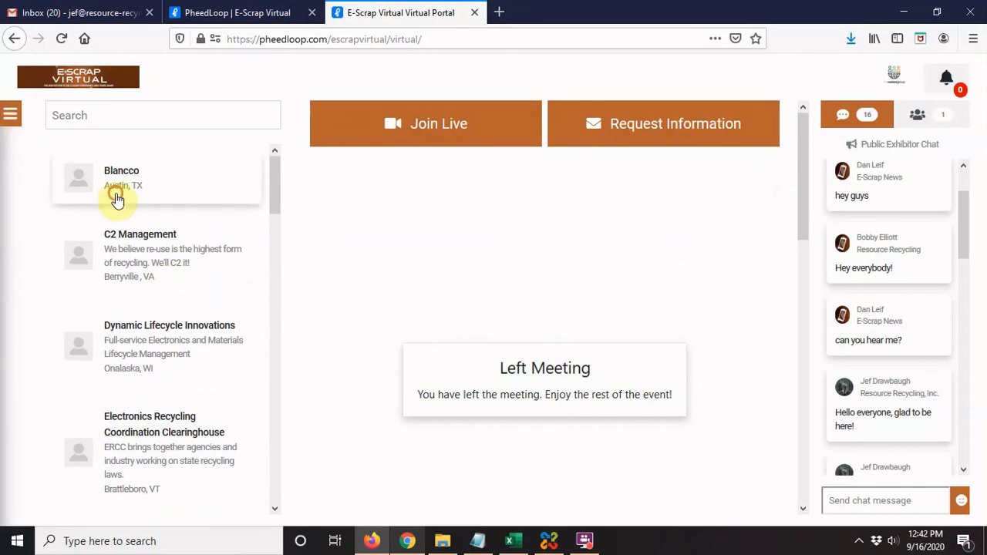
{"action": "left_click", "coordinate": [121, 177]}
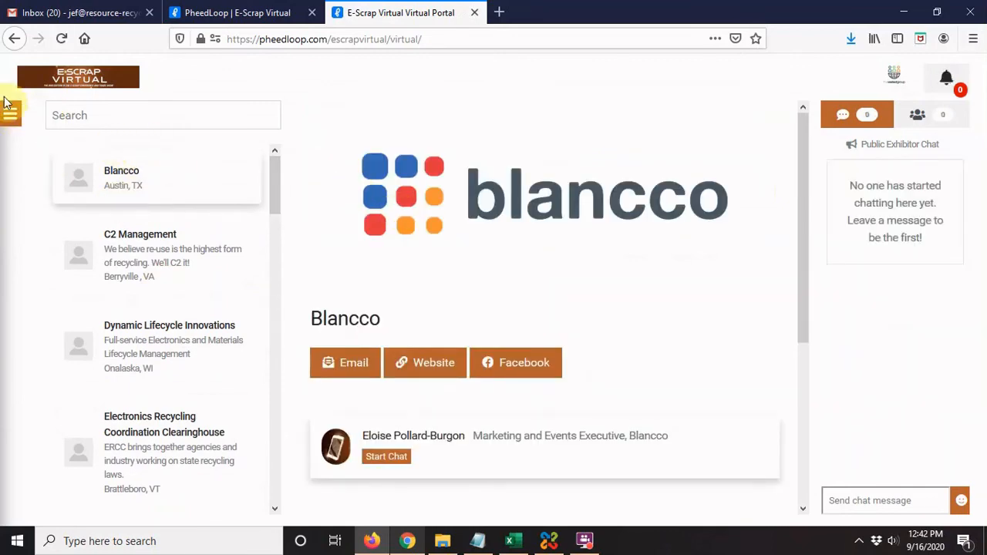